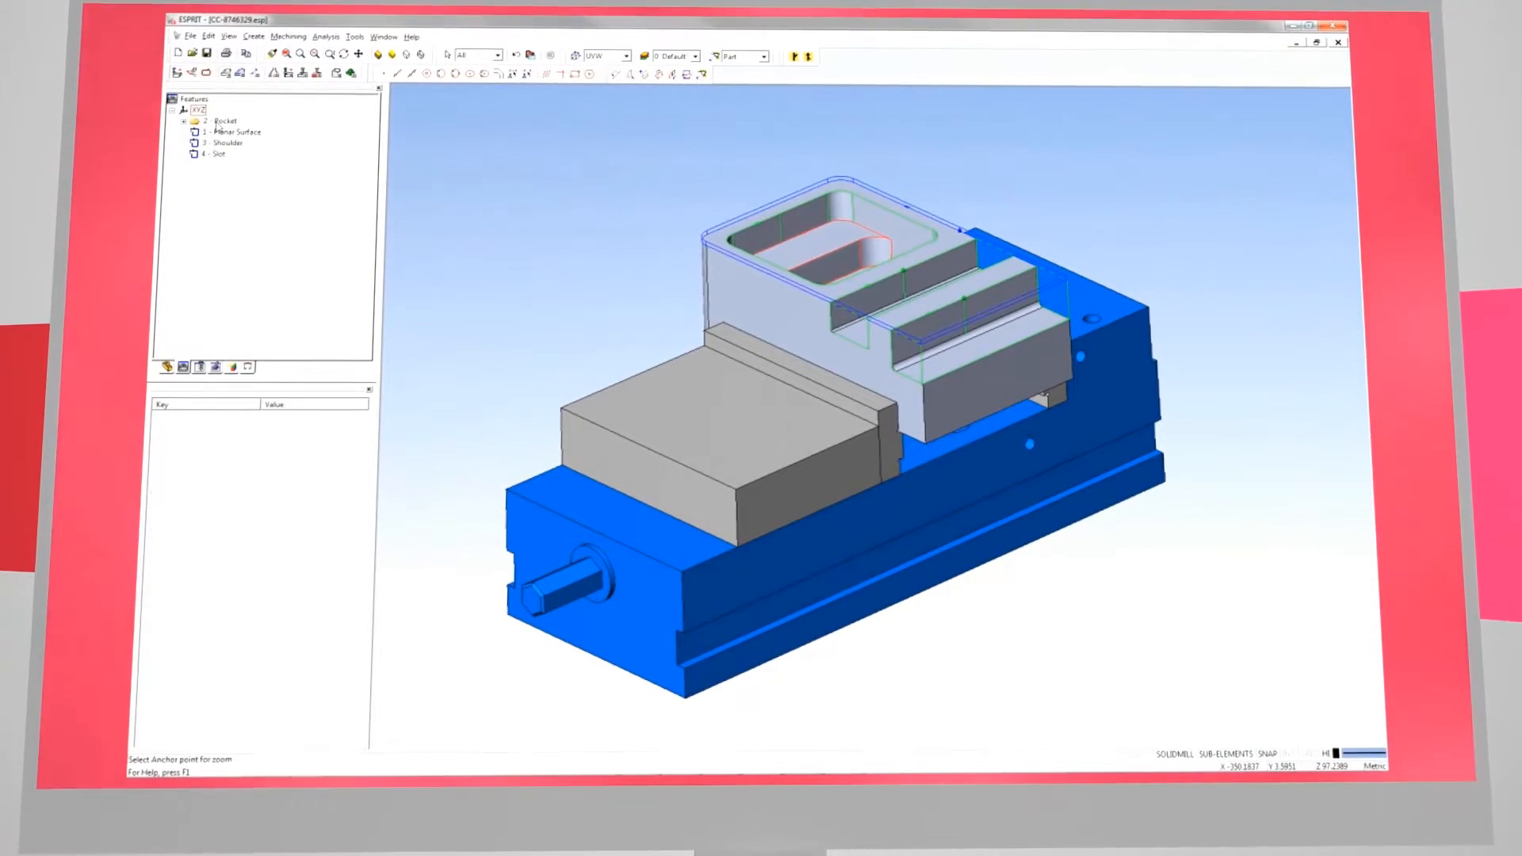
# Inspect the properties of the Pocket, Planar Surface and other machining features of the vise part
pyautogui.click(225, 118)
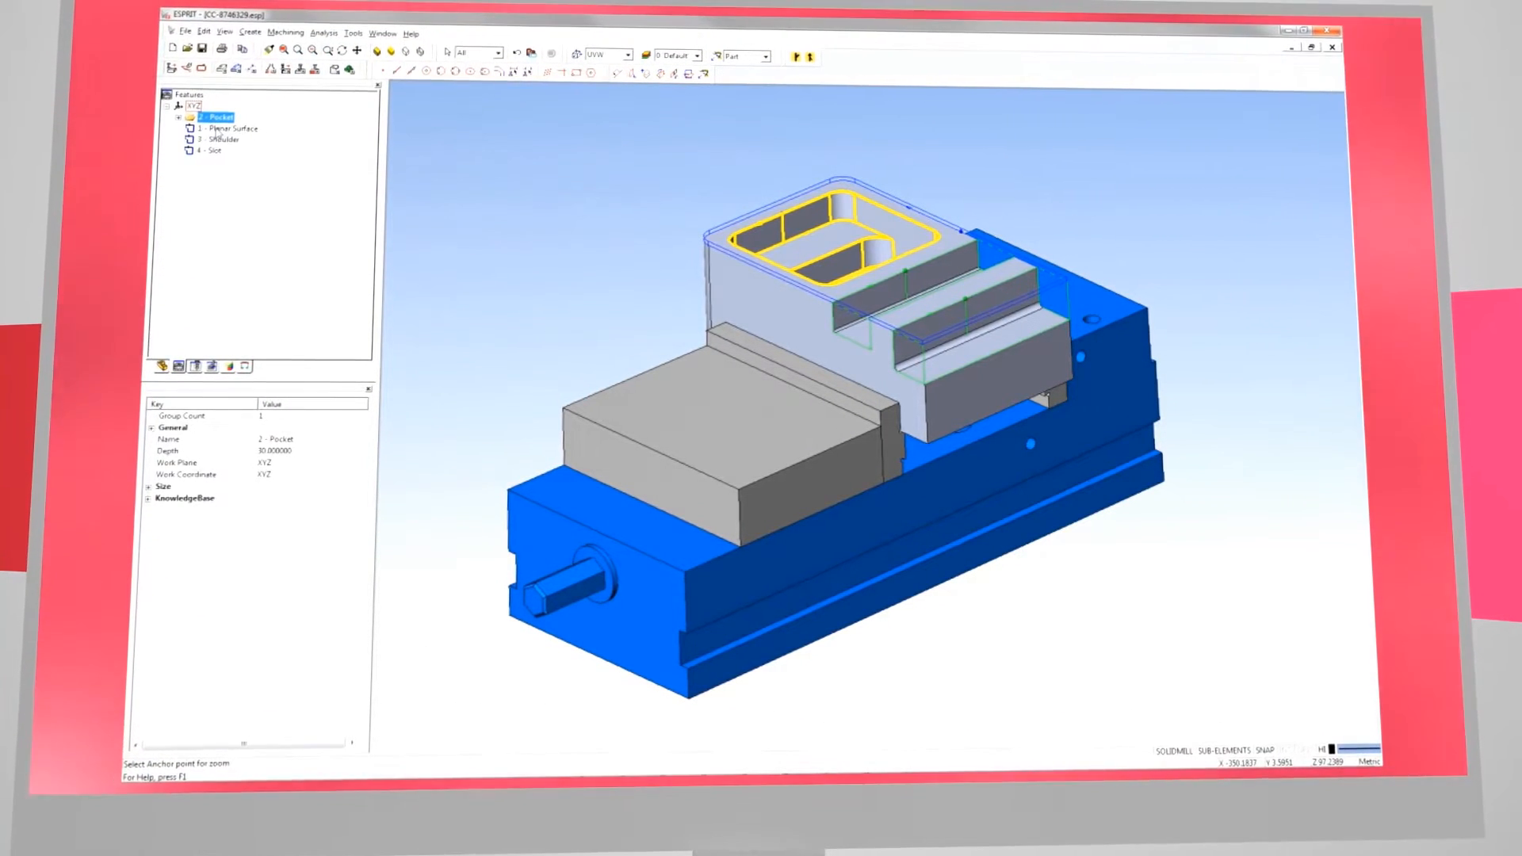
pyautogui.click(230, 127)
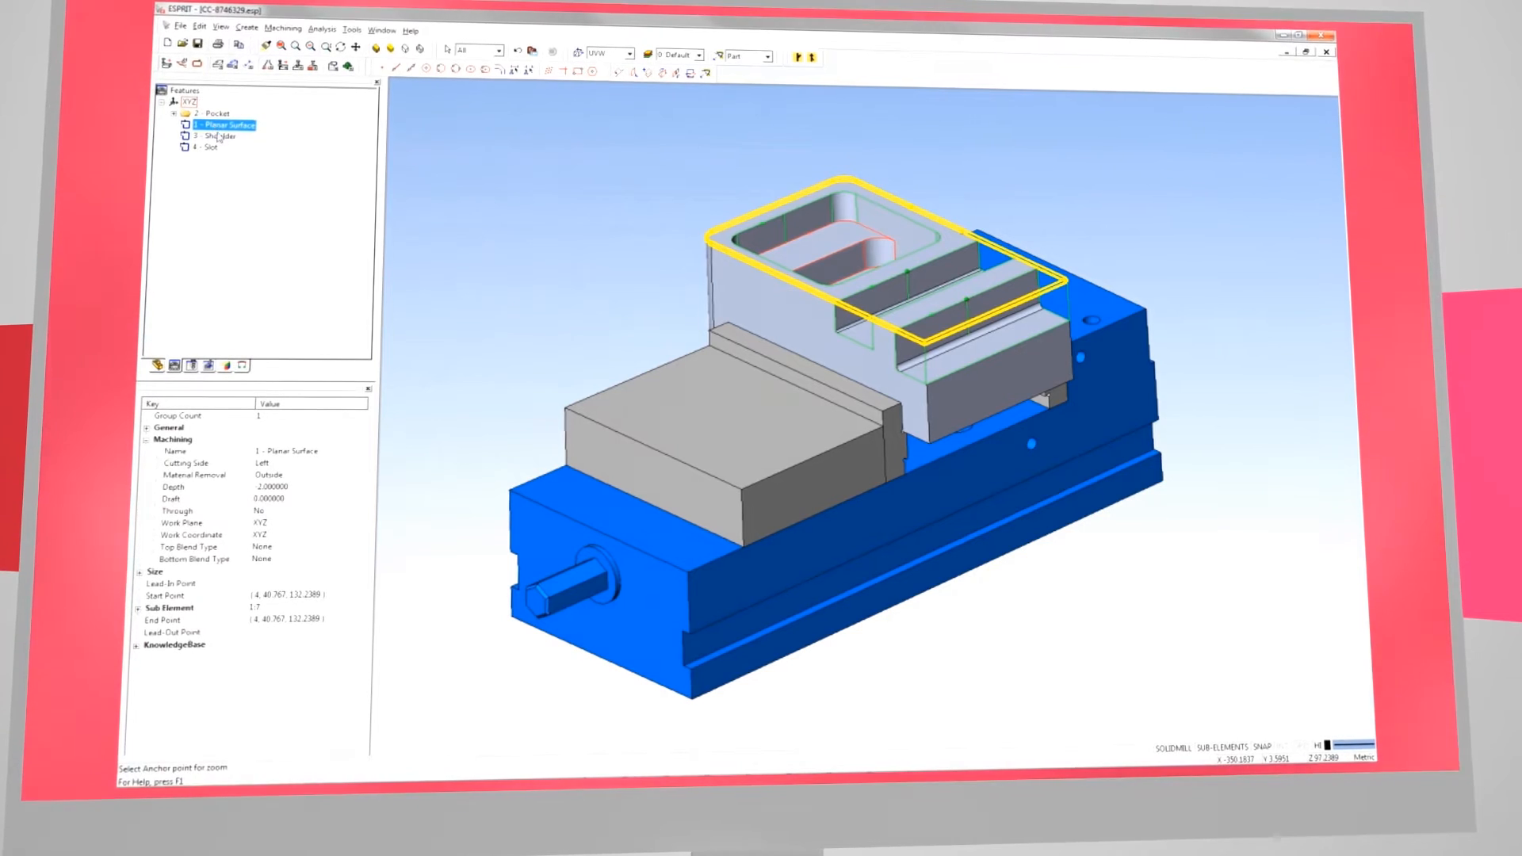
pyautogui.click(219, 134)
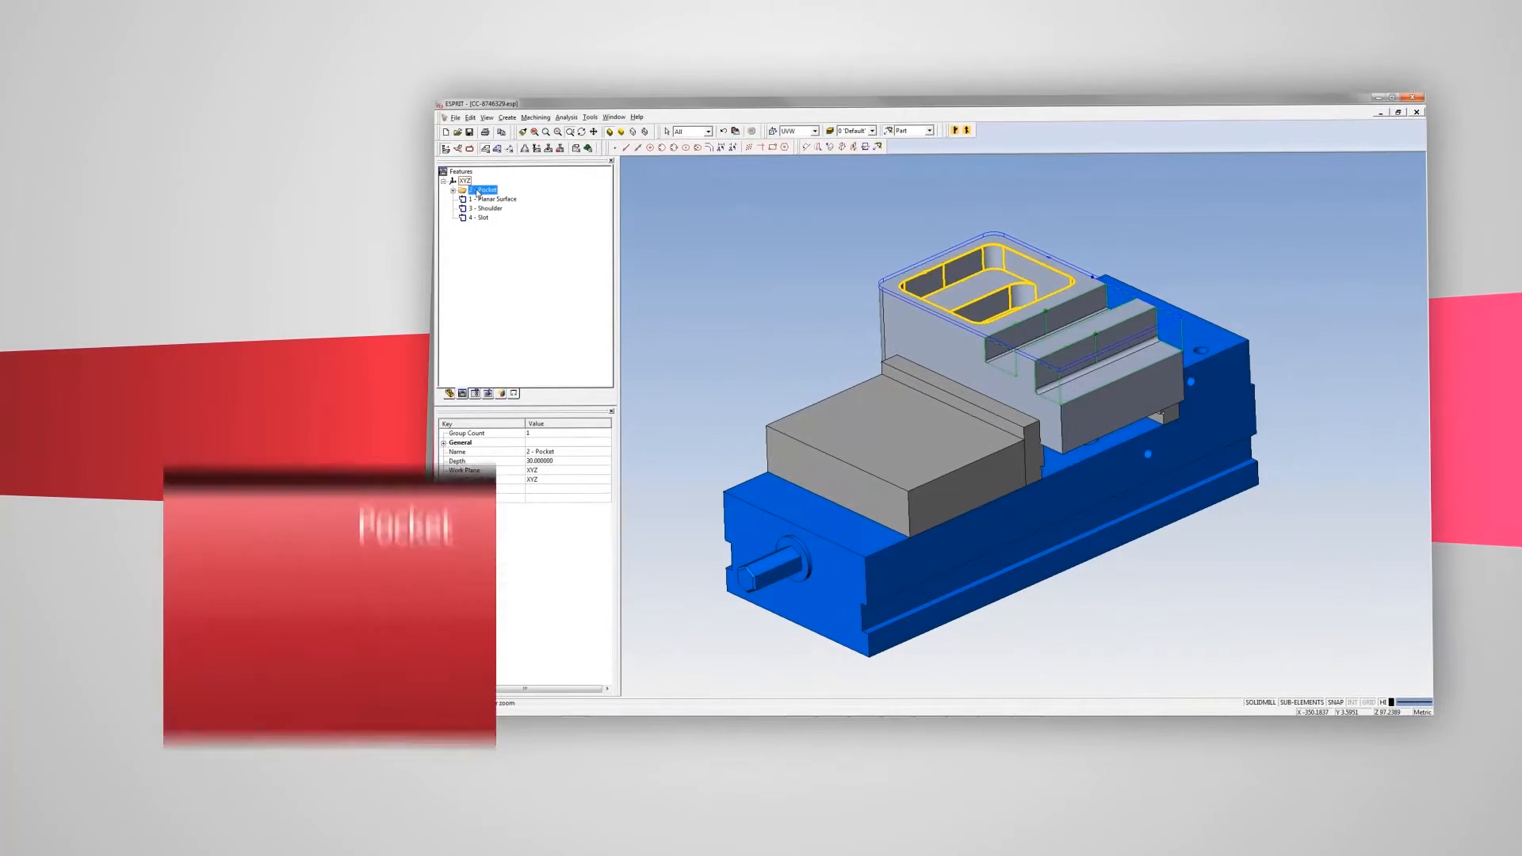
# Select the vise part's machining features and export them to Machining Cloud from the File menu
pyautogui.click(486, 200)
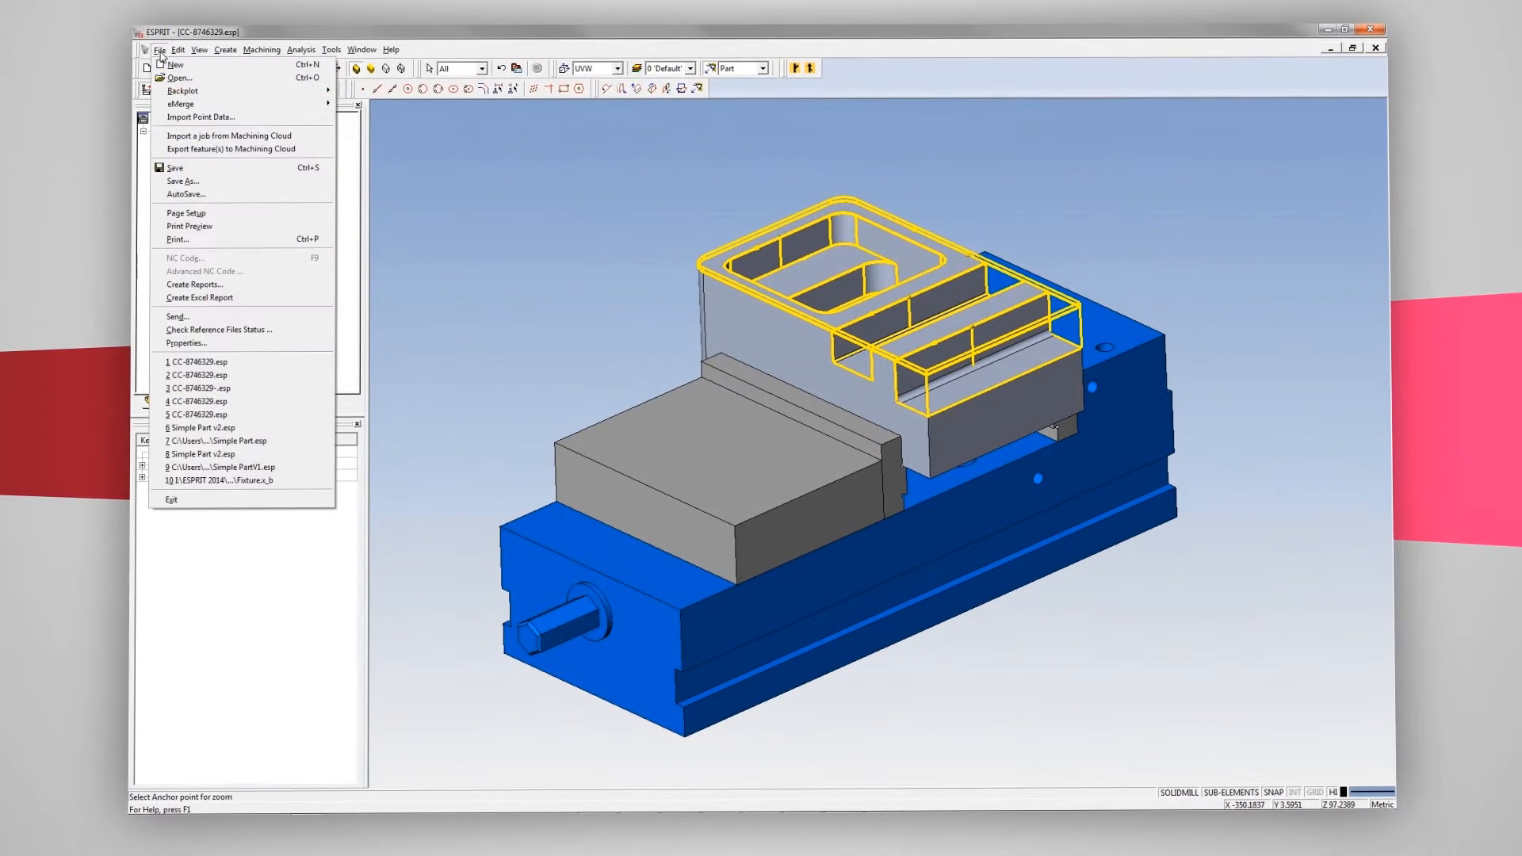
pyautogui.moveTo(232, 149)
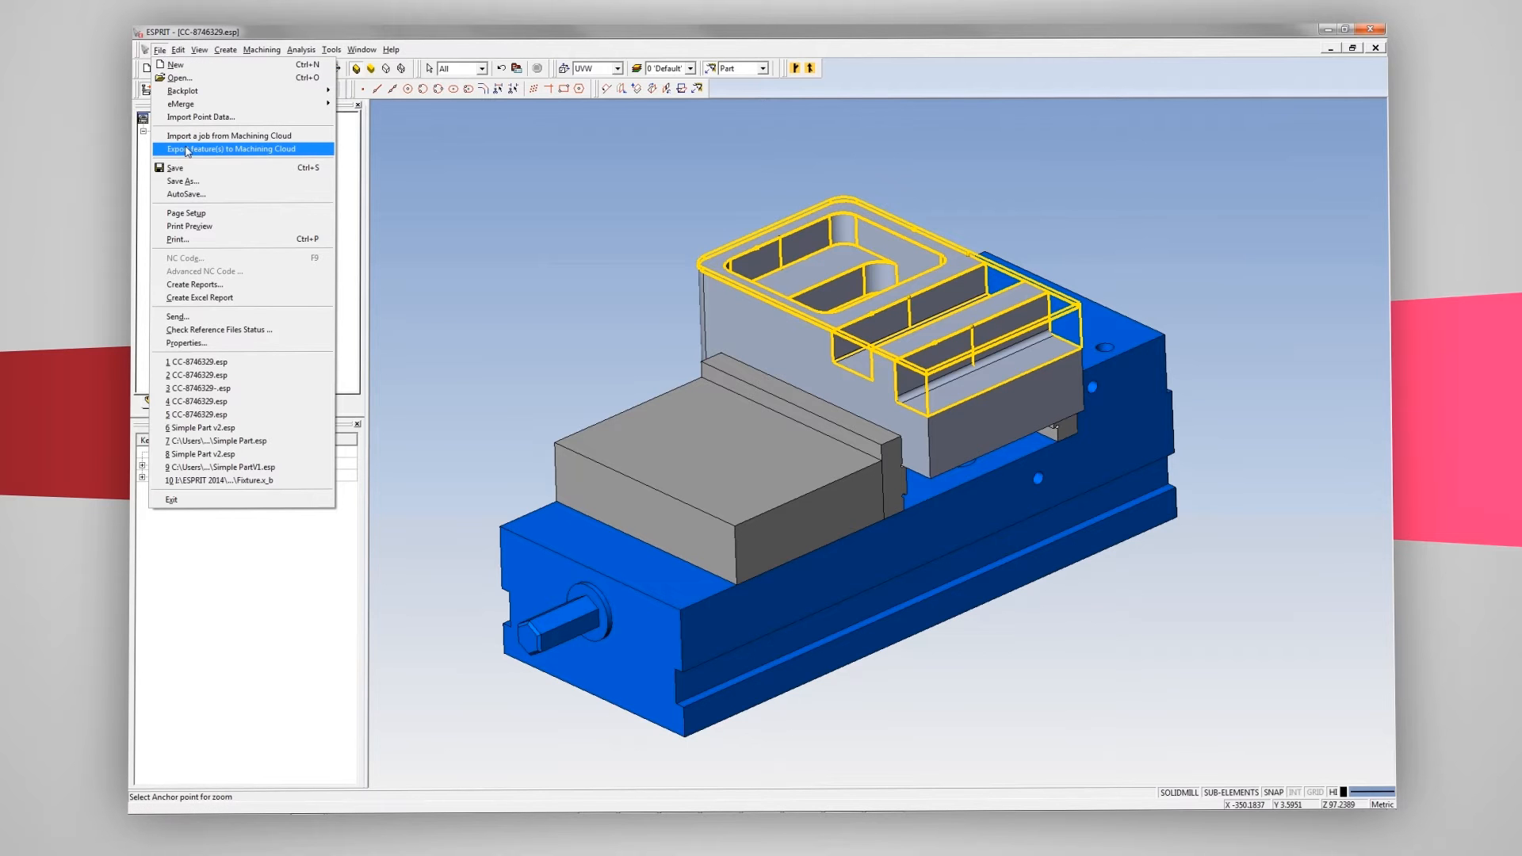
pyautogui.click(230, 149)
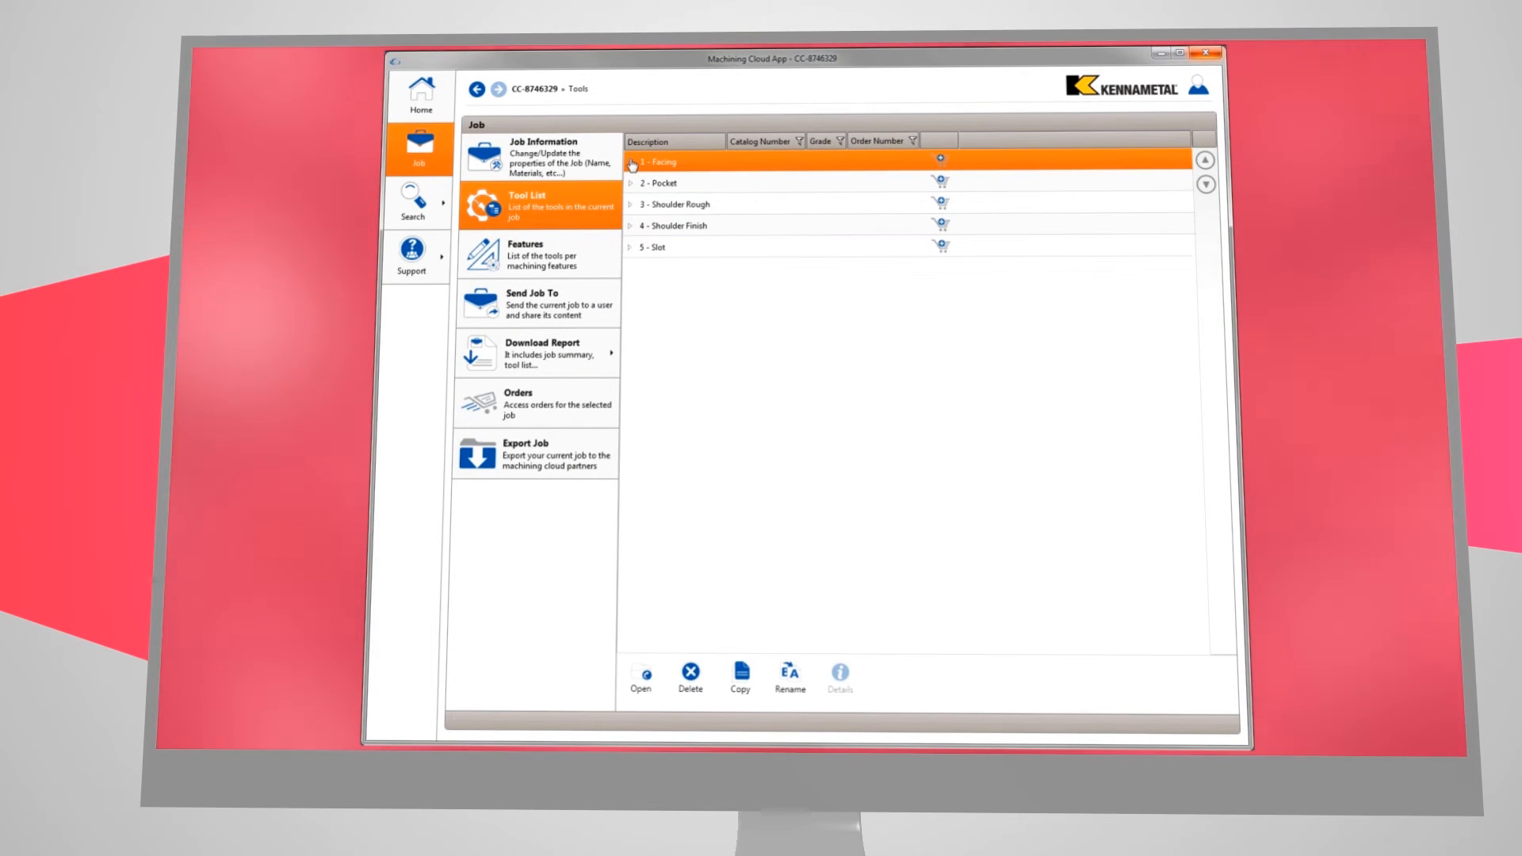
# Expand the recommended tools for Facing, Shoulder Rough, Shoulder Finish and Slot in job CC-8746329's tool list
pyautogui.click(632, 161)
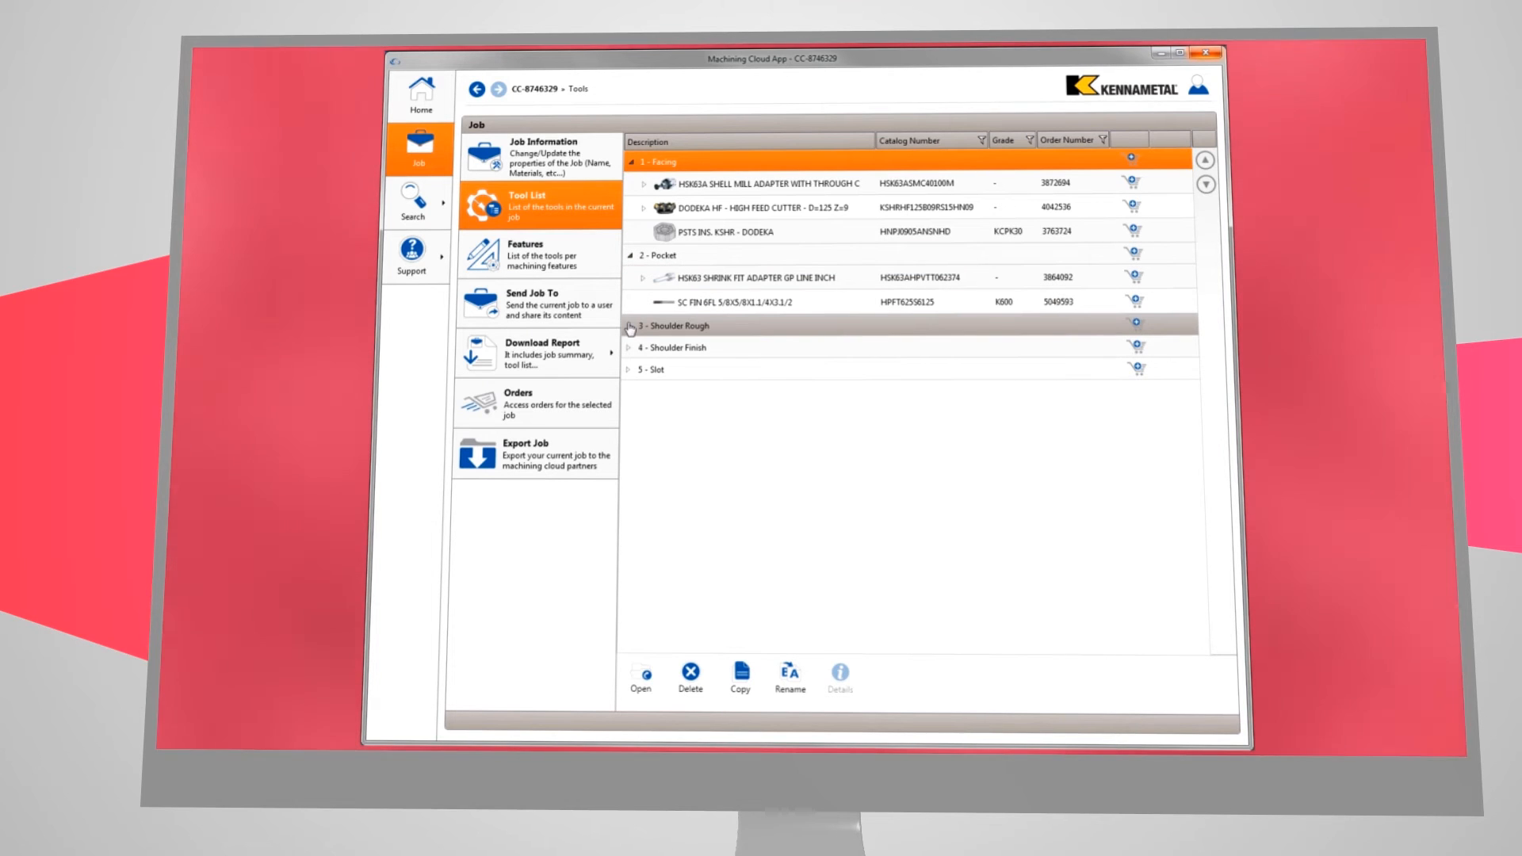
pyautogui.click(637, 325)
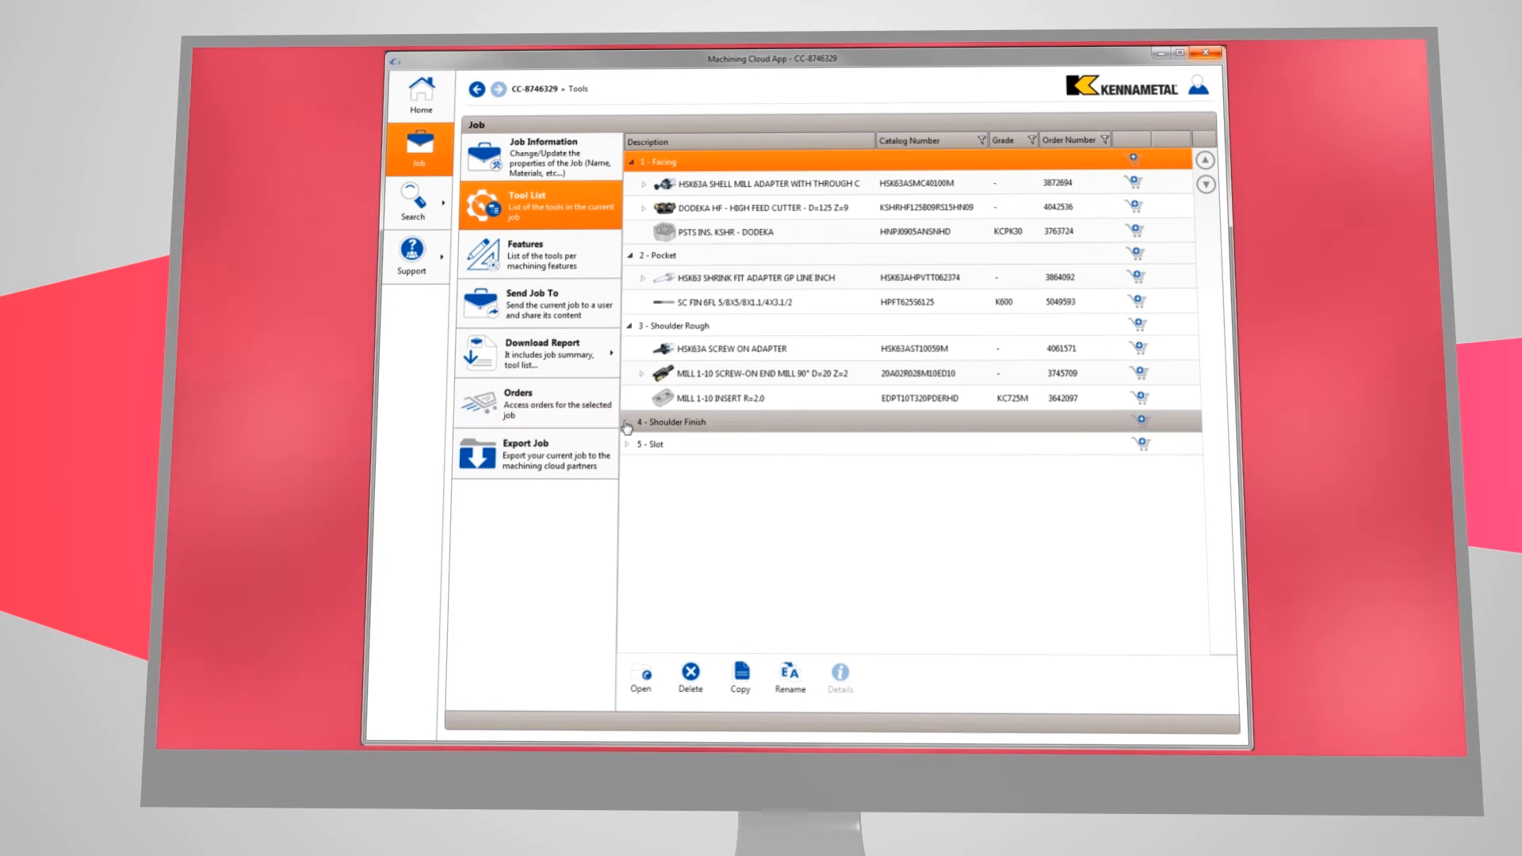
pyautogui.click(628, 421)
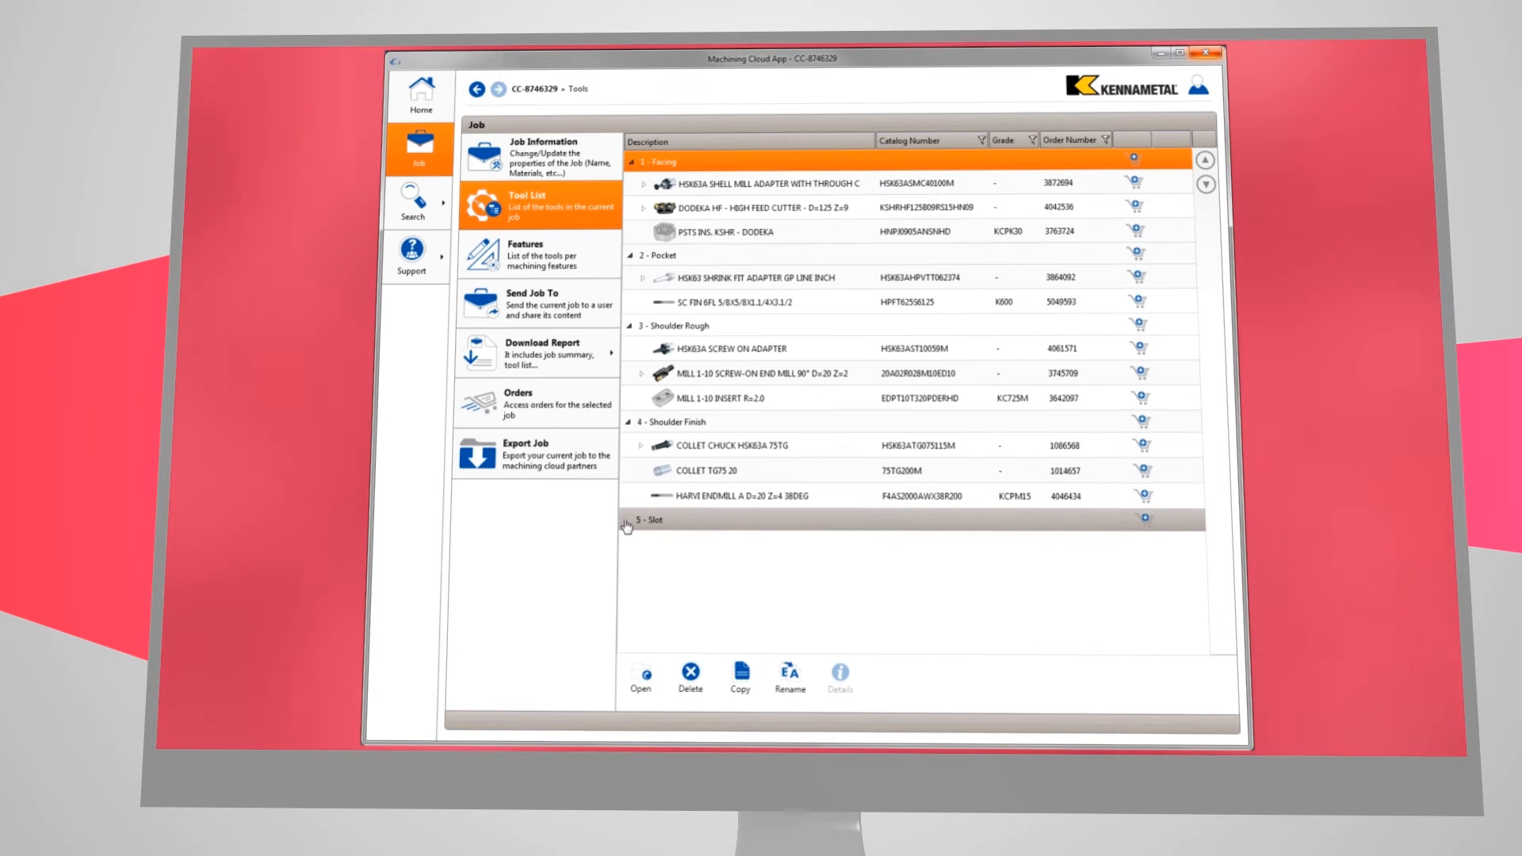
pyautogui.click(632, 520)
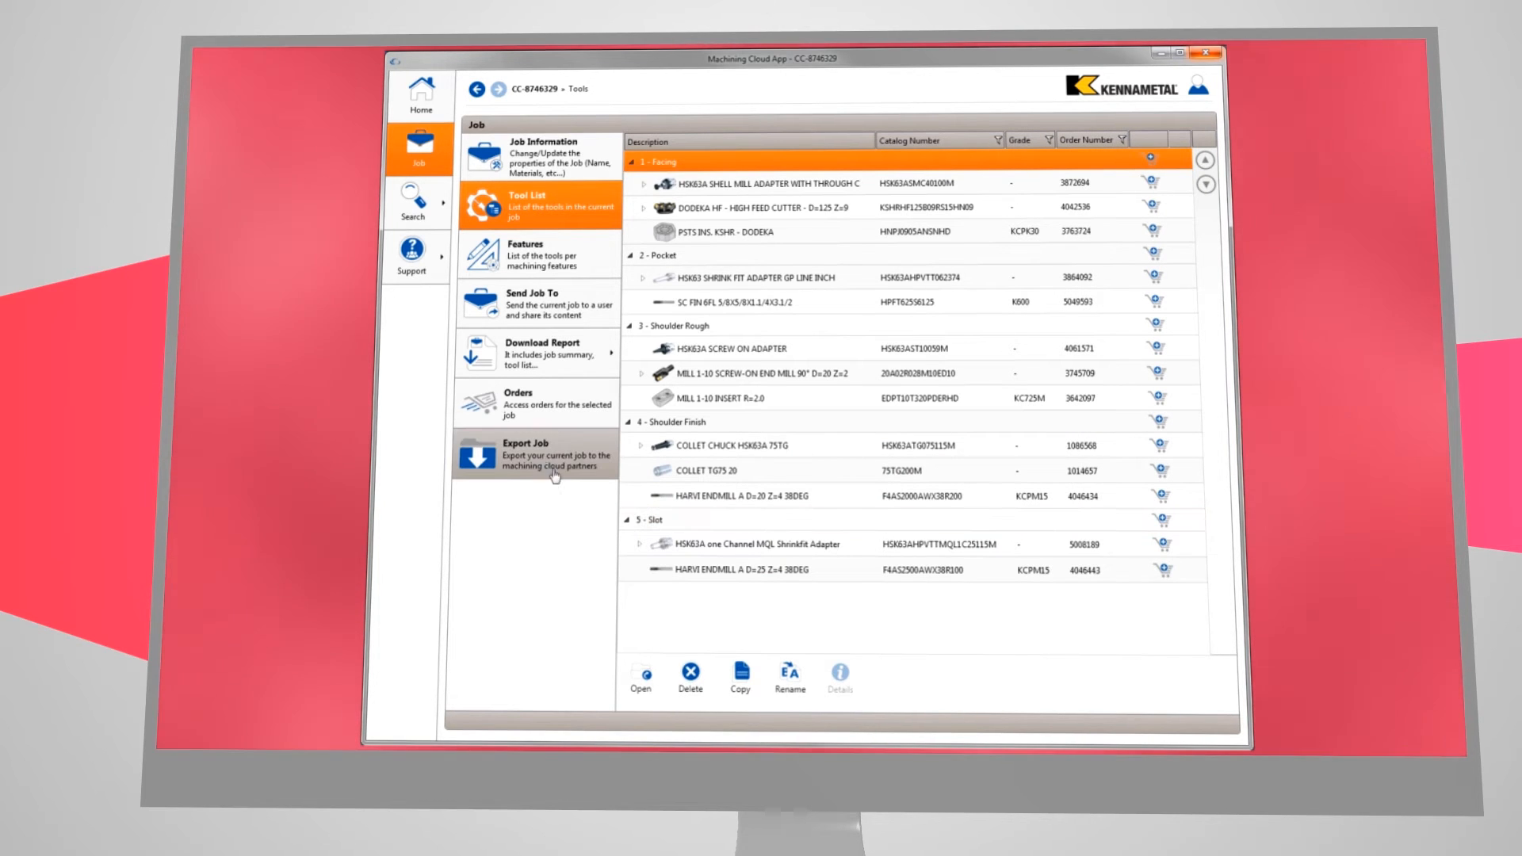
# Export the job's tool list and import its tooling into the ESPRIT tool list from the exported zip
pyautogui.click(526, 456)
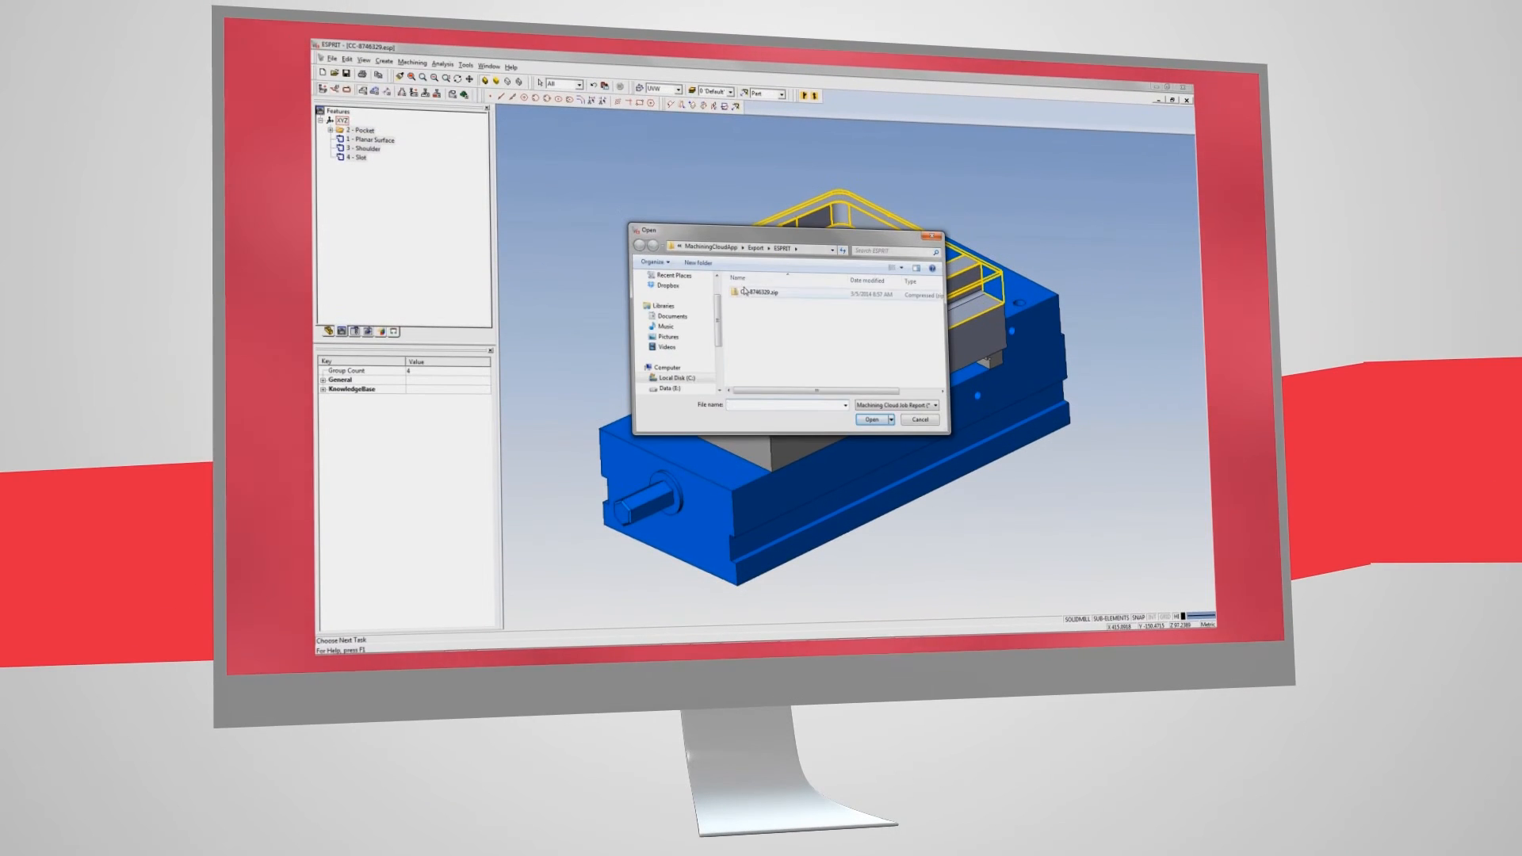
pyautogui.click(870, 418)
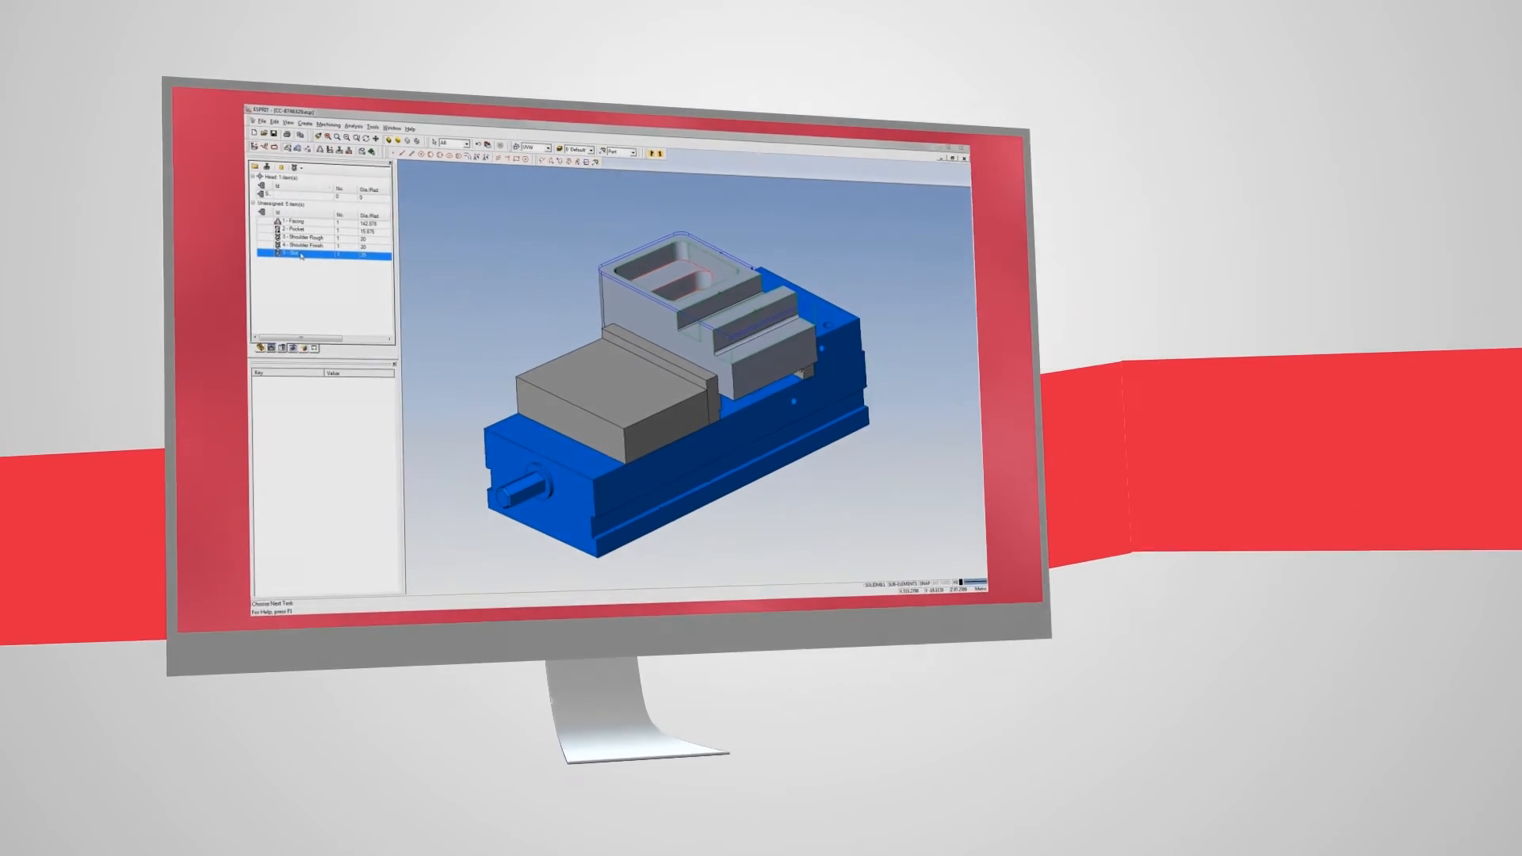